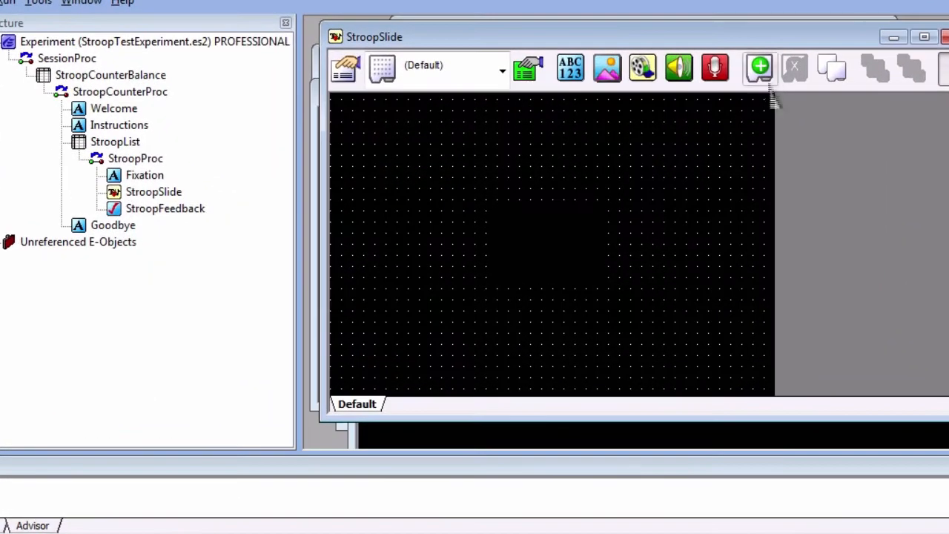
Step: Add a new state, State1, to StroopSlide with BackColor black
click(759, 68)
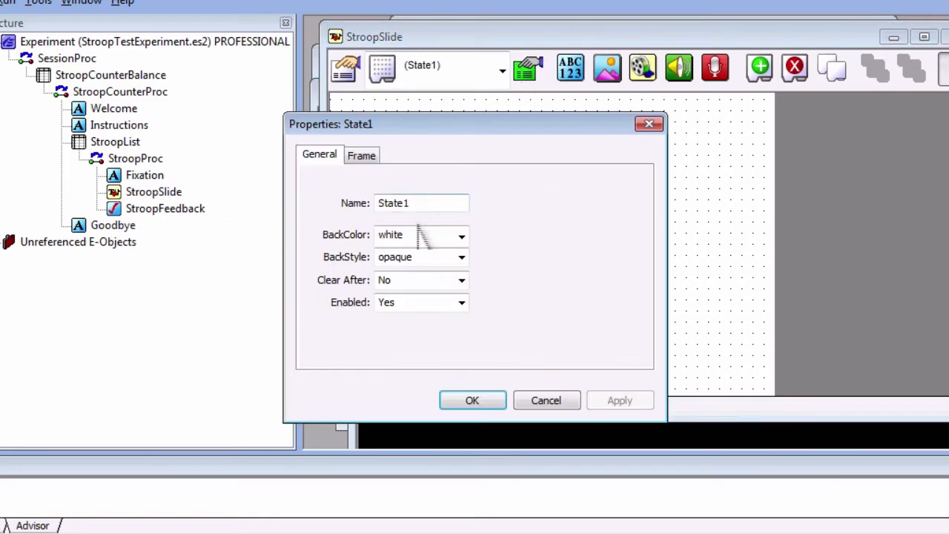
text(black)
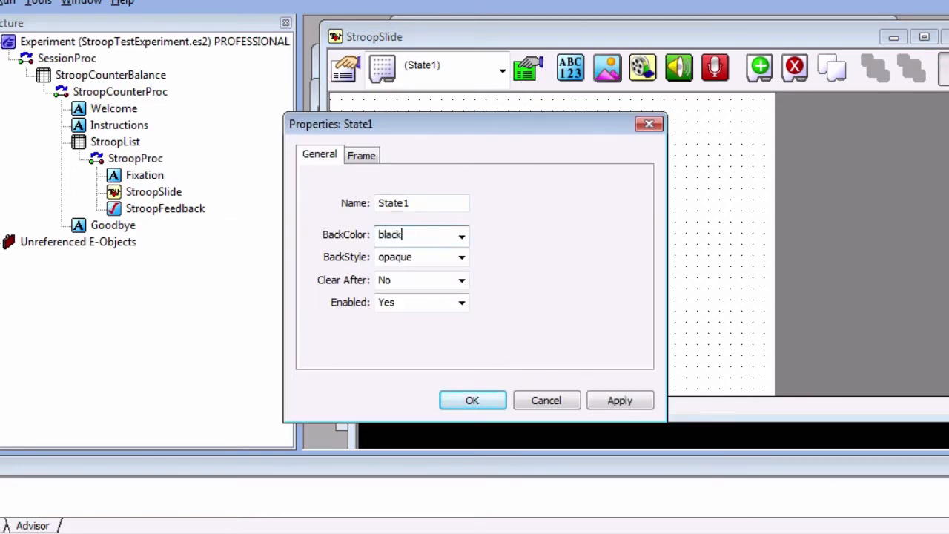
click(472, 400)
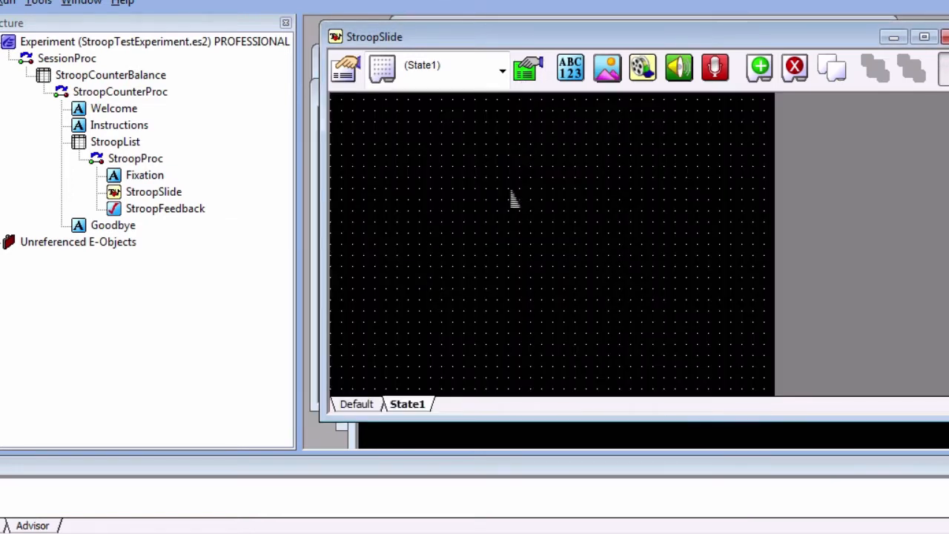
Step: Insert an Image object on State1 showing the BlueCar picture from Tutorials
click(606, 69)
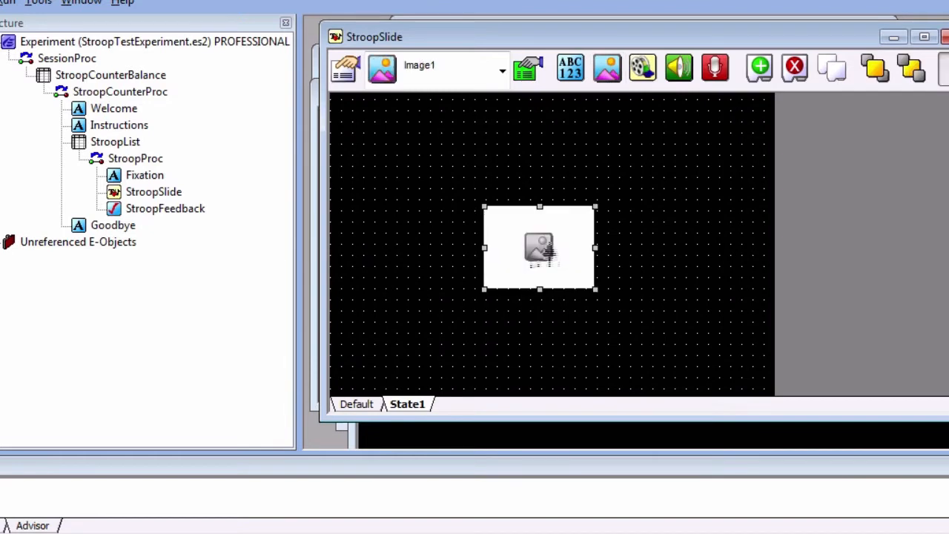
mouse_move(564, 171)
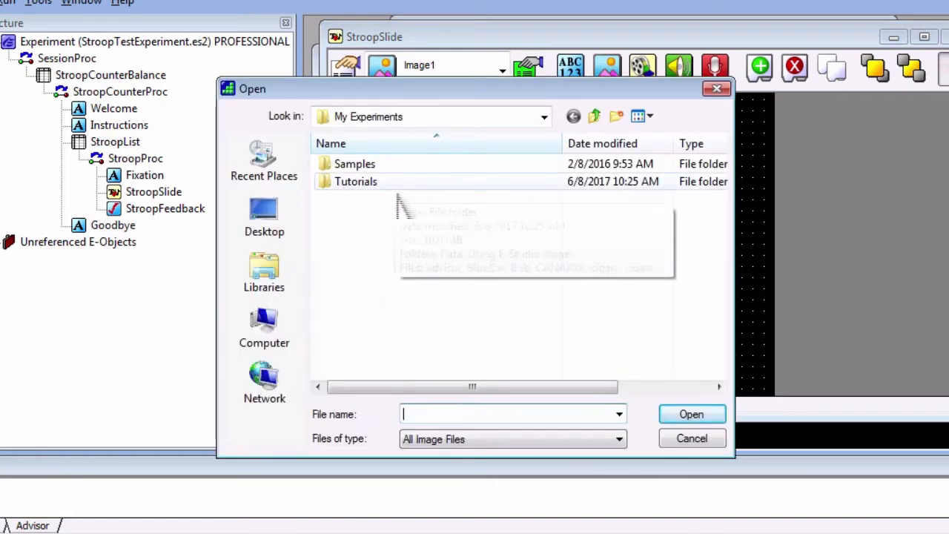
double_click(356, 181)
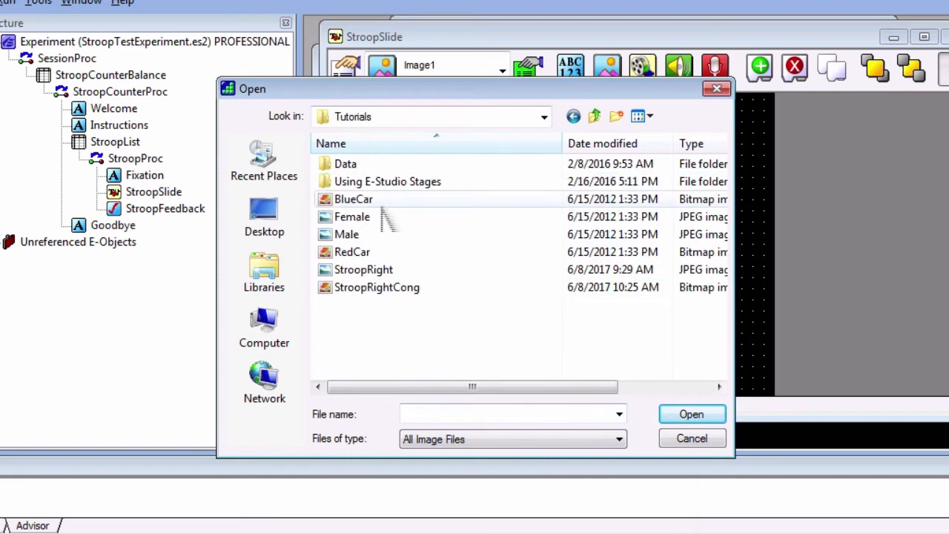
click(691, 414)
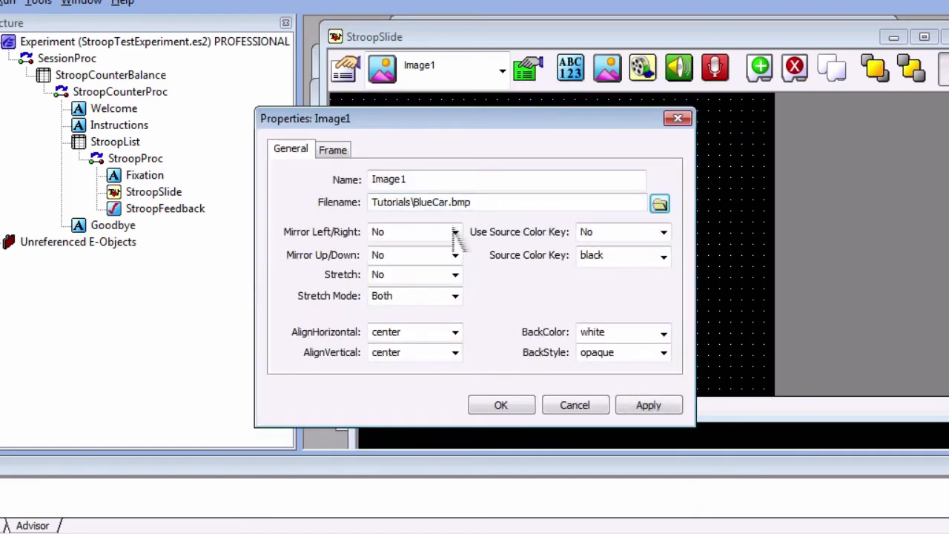
mouse_move(502, 326)
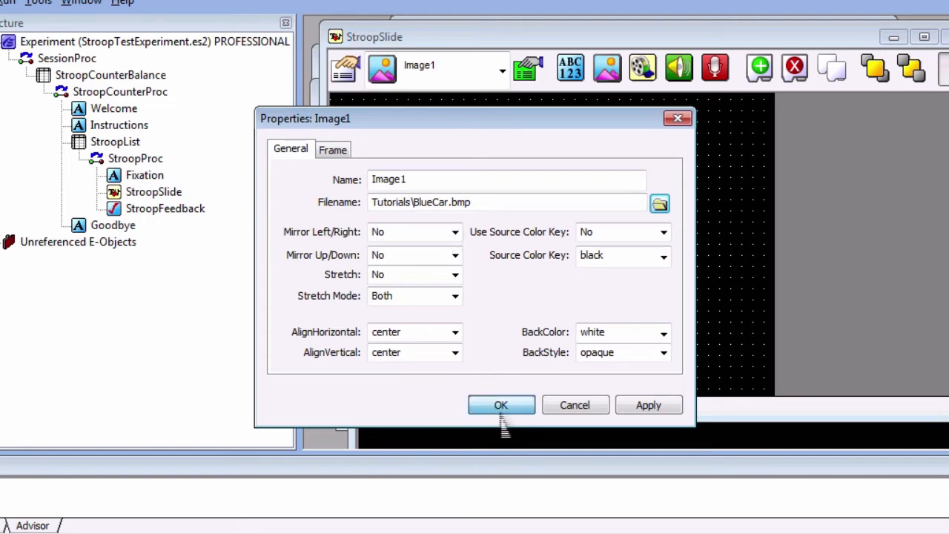
click(501, 405)
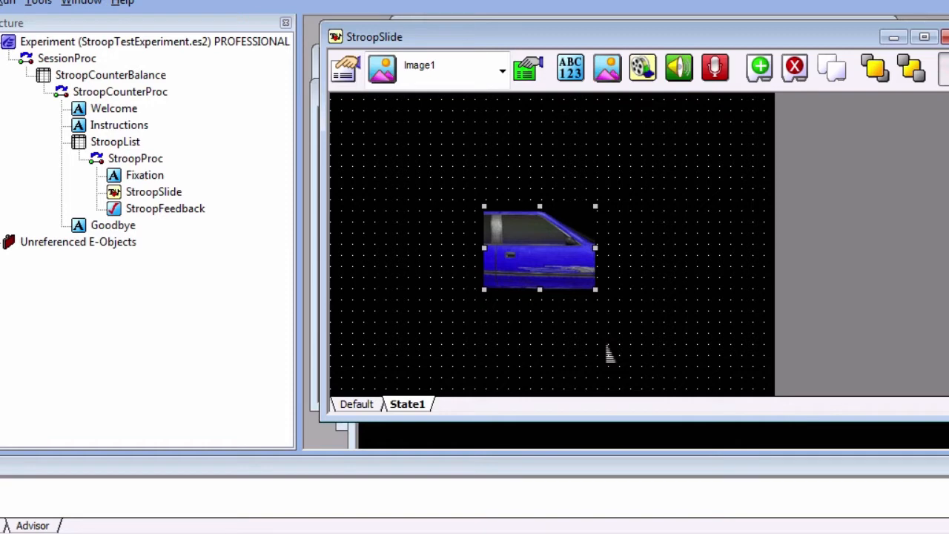
mouse_move(601, 344)
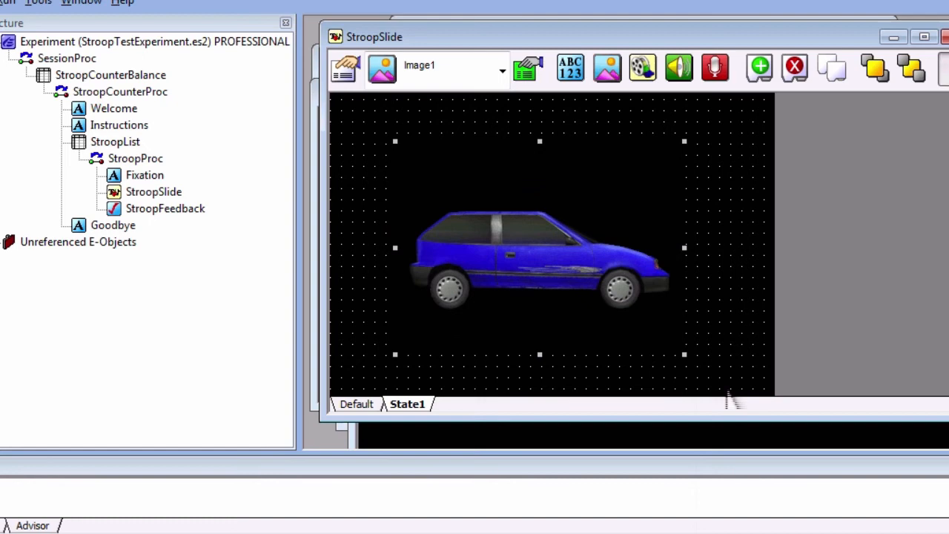
mouse_move(570, 128)
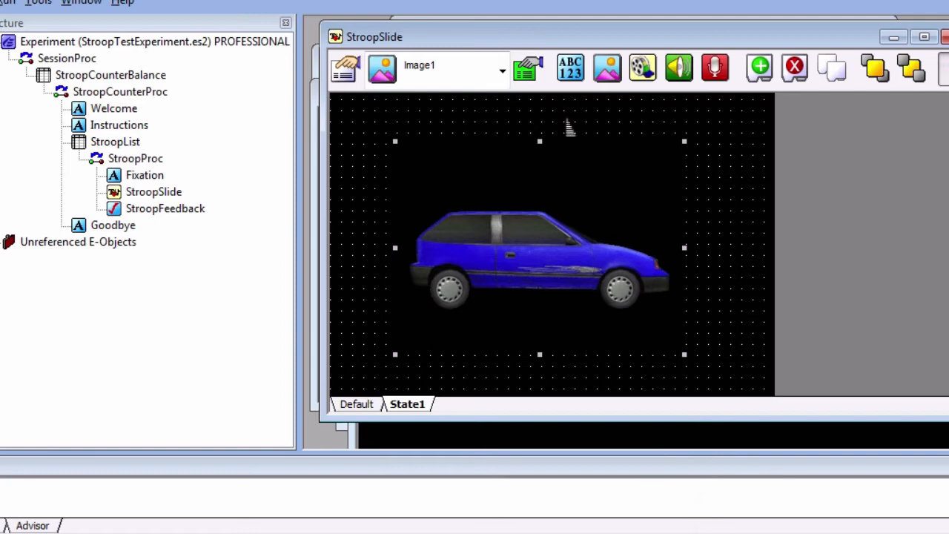
Step: Set Image1's BackColor to black and its frame Width to 100%
click(529, 68)
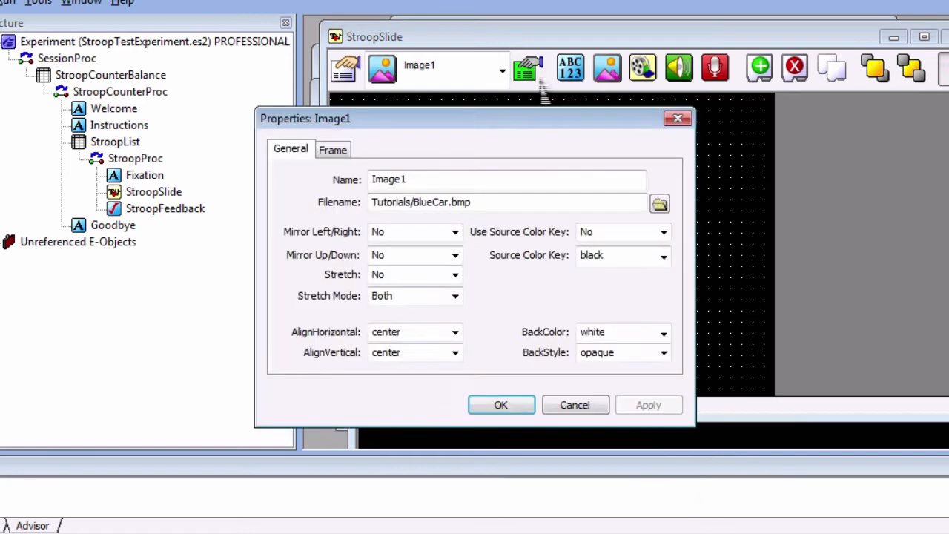
mouse_move(463, 166)
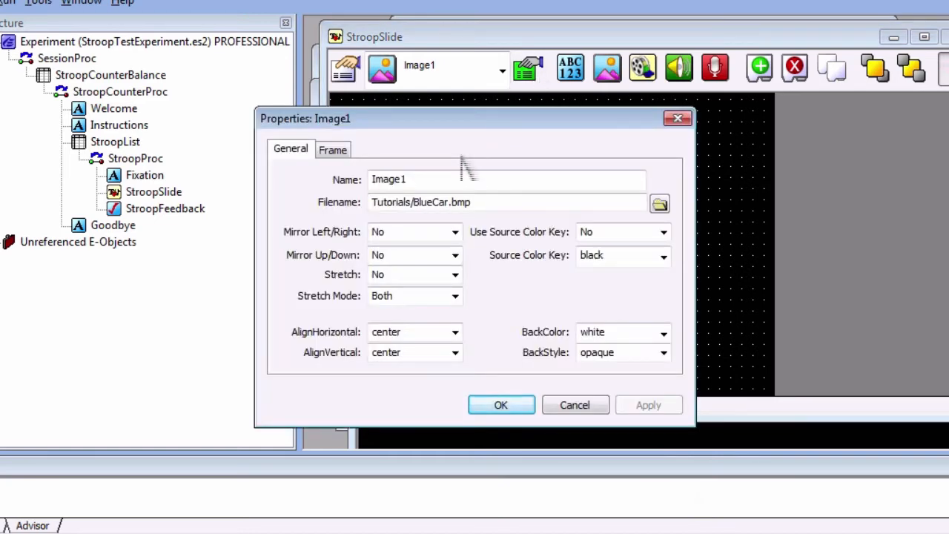
click(616, 332)
text(black)
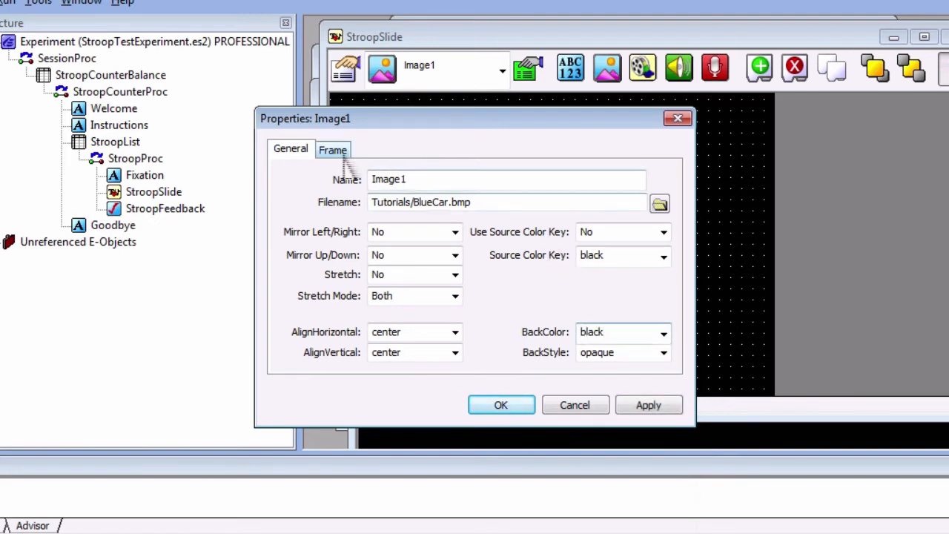
click(332, 148)
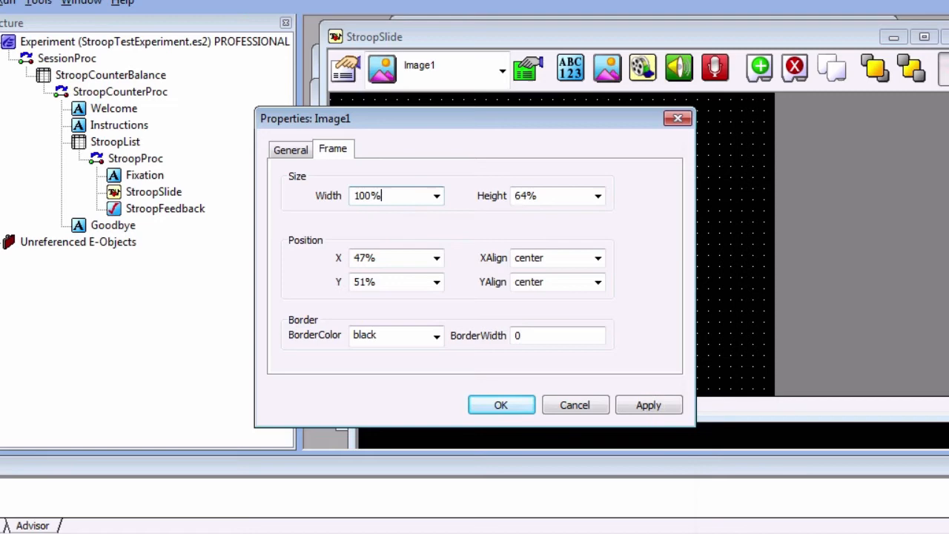
click(502, 405)
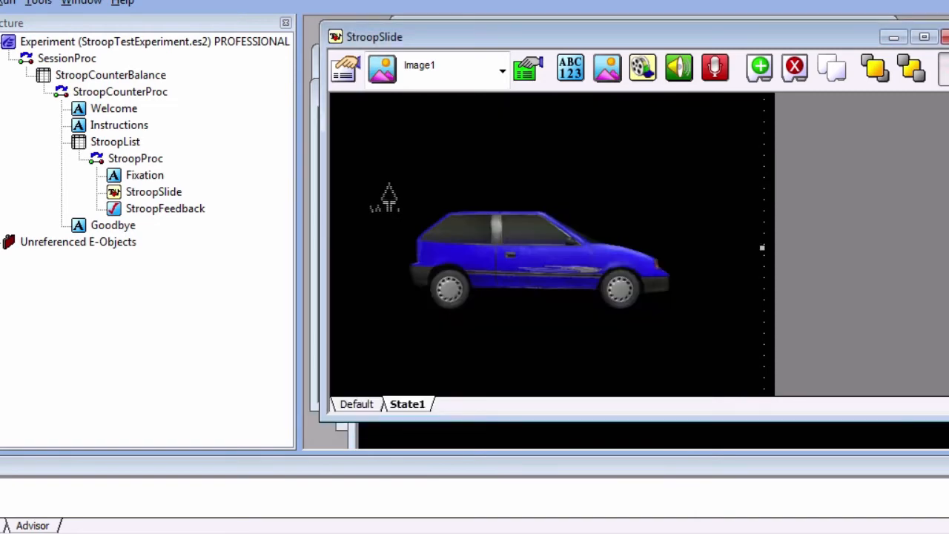
Step: Add a new StateName attribute column to StroopList
double_click(116, 142)
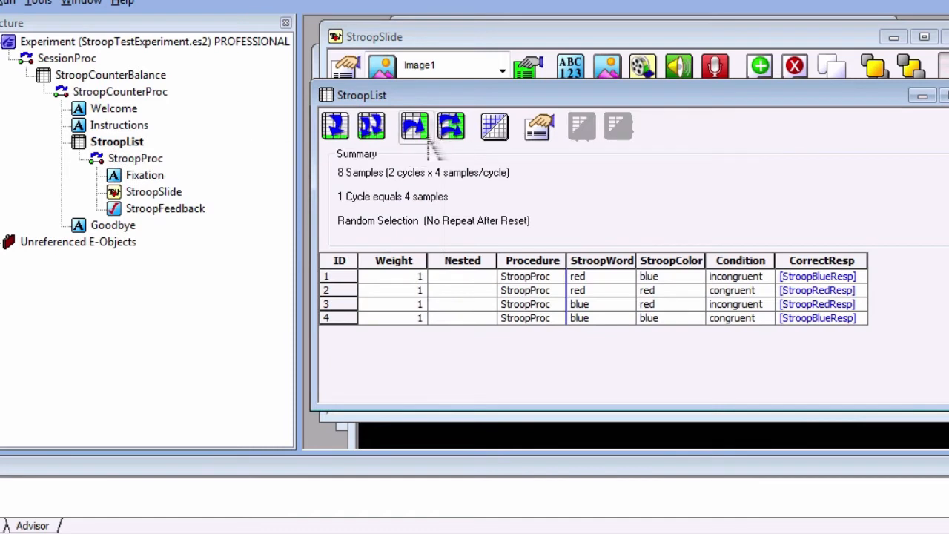
click(416, 126)
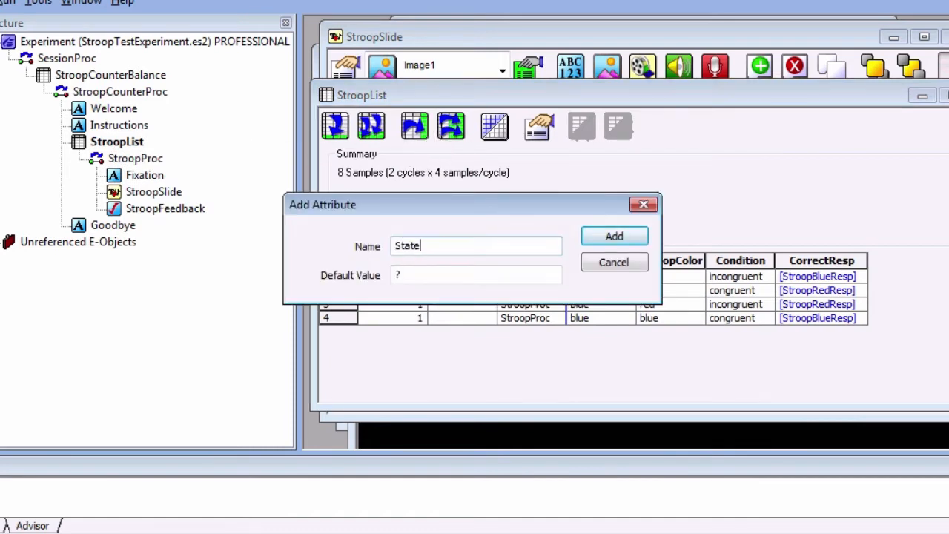
click(614, 236)
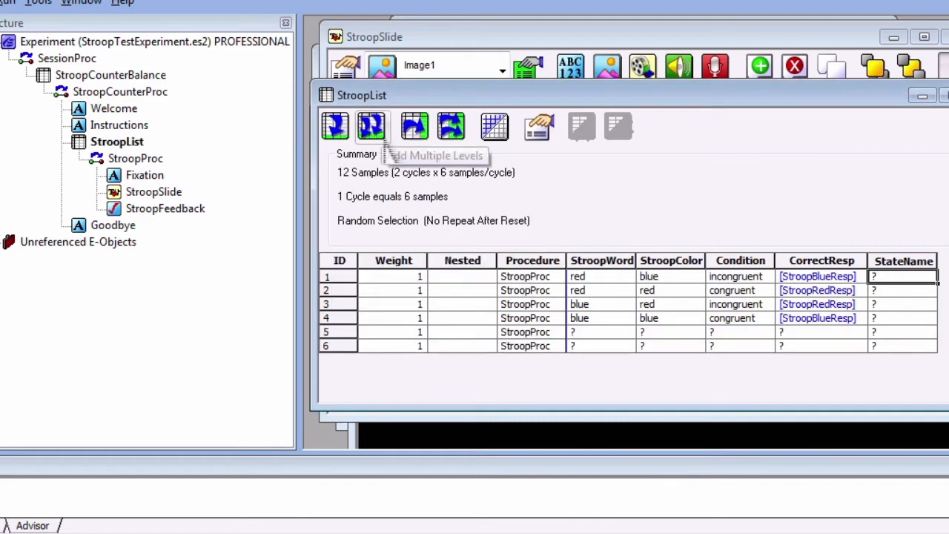
mouse_move(675, 354)
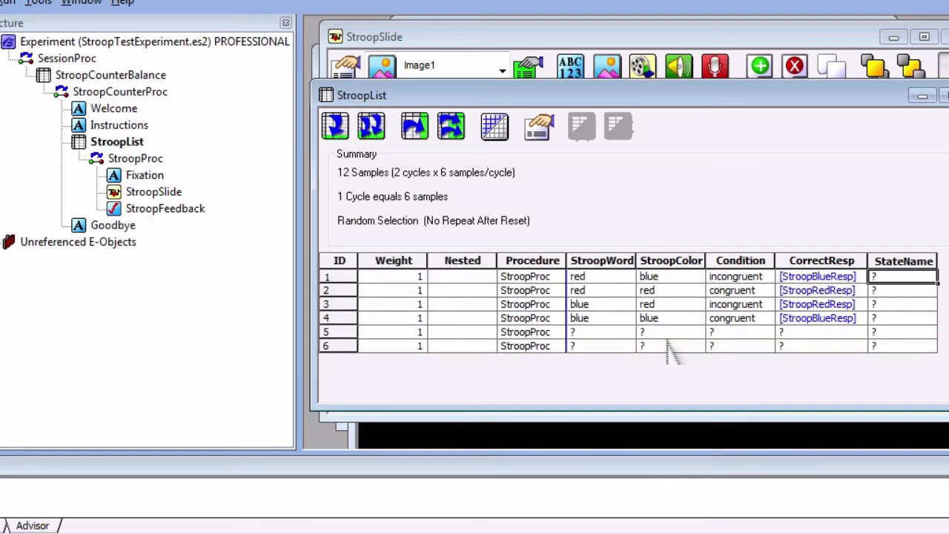
Step: Fill rows 5–6 with red/blue colours, redCar/blueCar conditions and [StroopRedResp]/[StroopBlueResp] answers
click(671, 332)
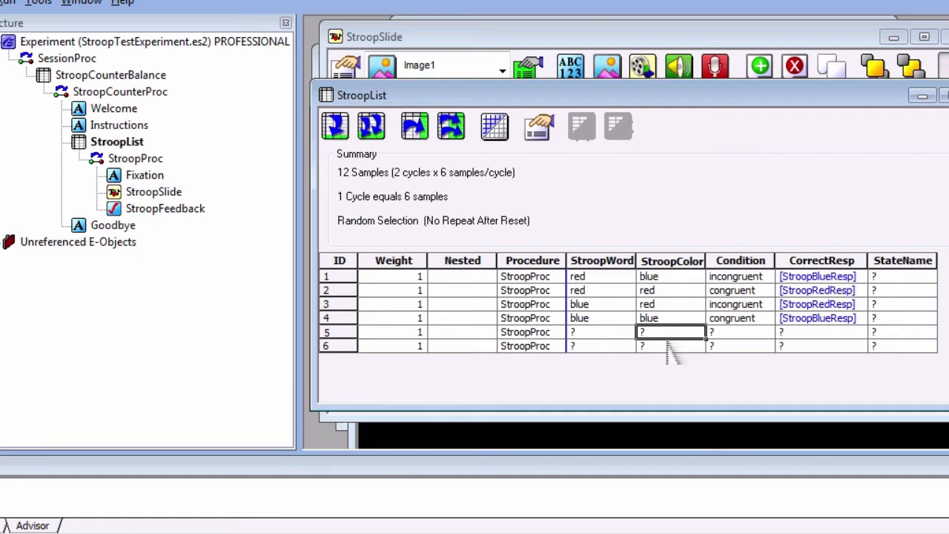
text(blue)
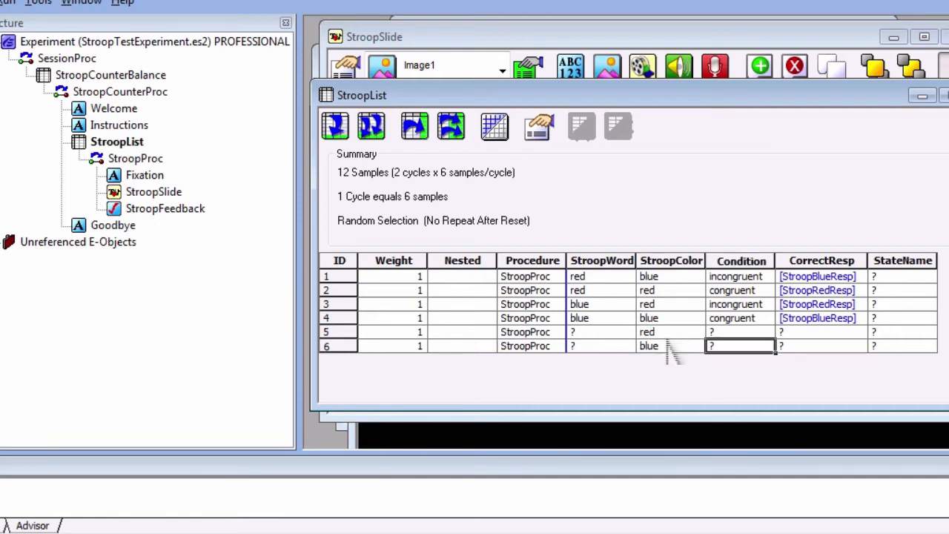
click(741, 332)
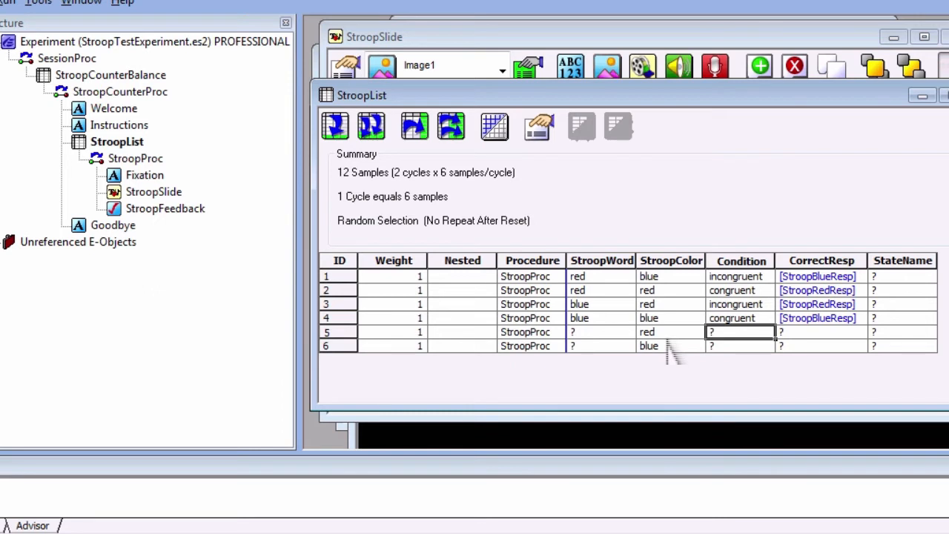
text(redCar)
click(740, 346)
text(blueCar)
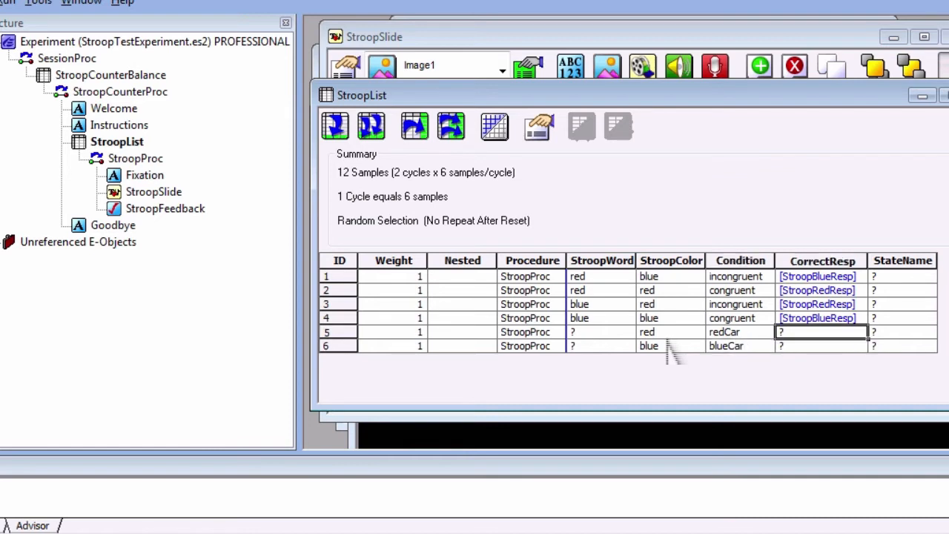
text([StroopRedResp)
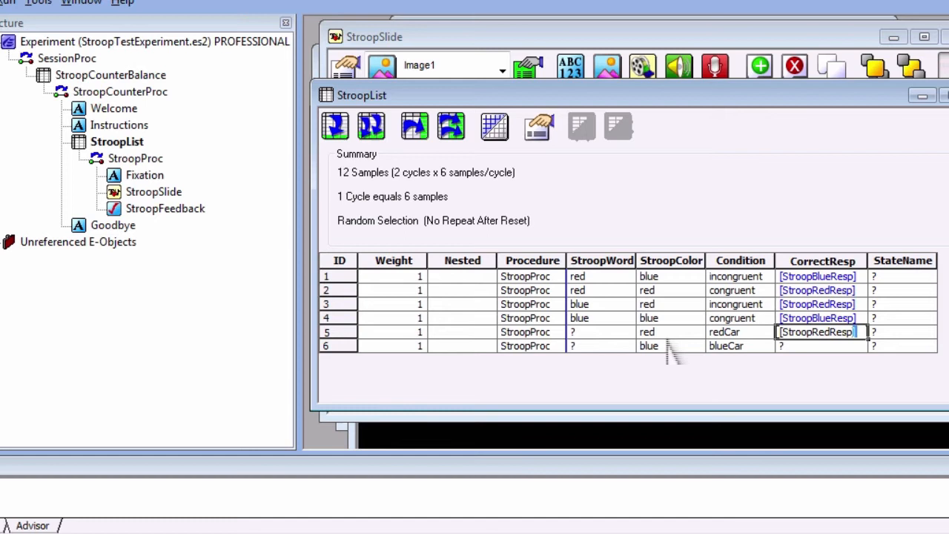
text([StroopBlueResp)
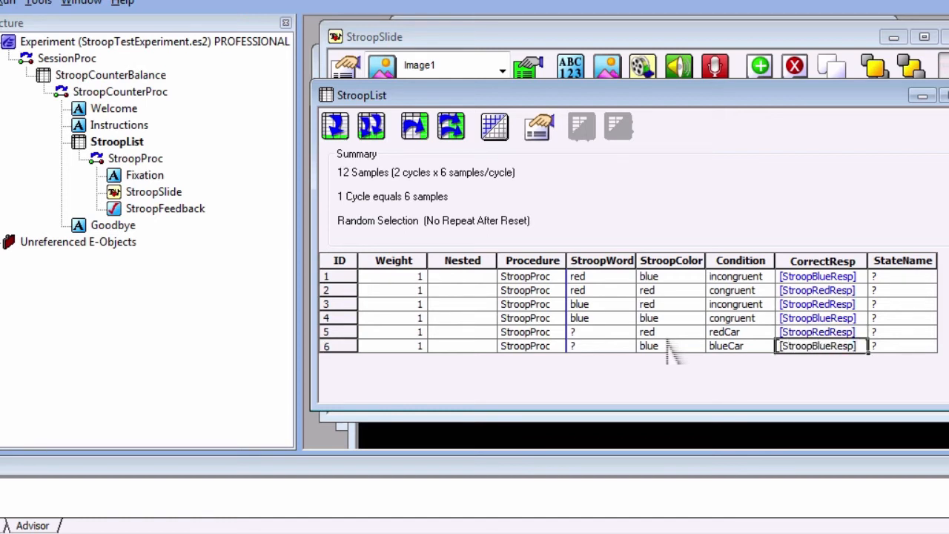
Step: Enter Stroop/Car state names in the StateName column, then return to StroopSlide
click(902, 318)
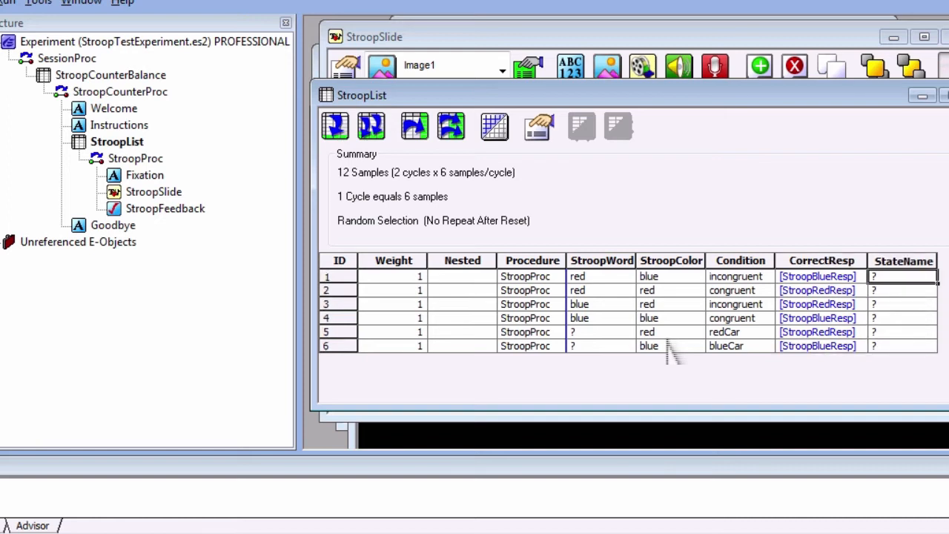
text(Stroop)
click(902, 346)
text(Car)
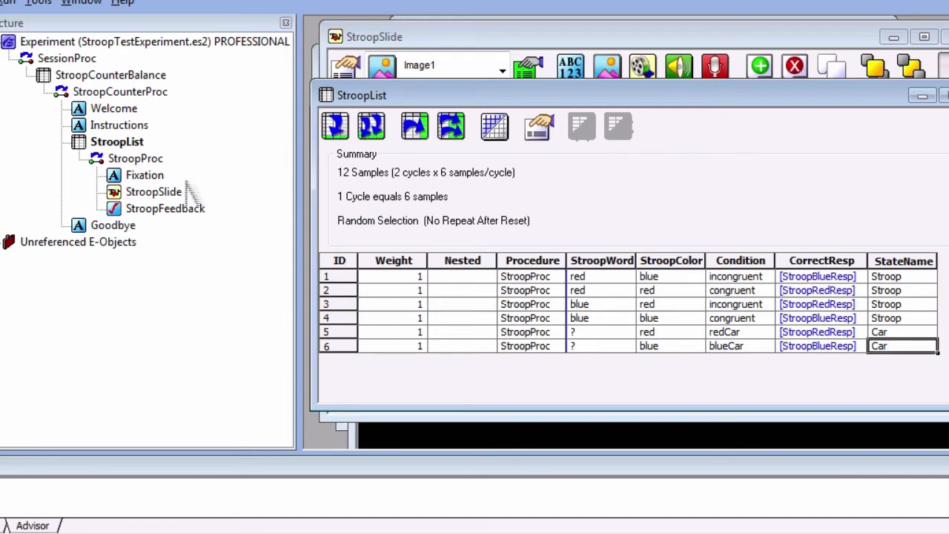
click(155, 191)
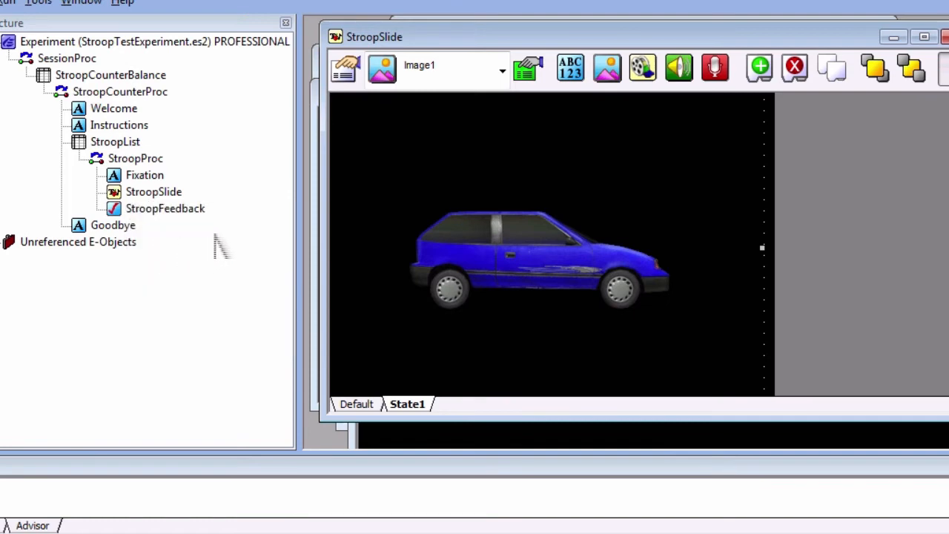
Step: Rename the Default state to Stroop via its sub-object properties, then select State1
click(356, 403)
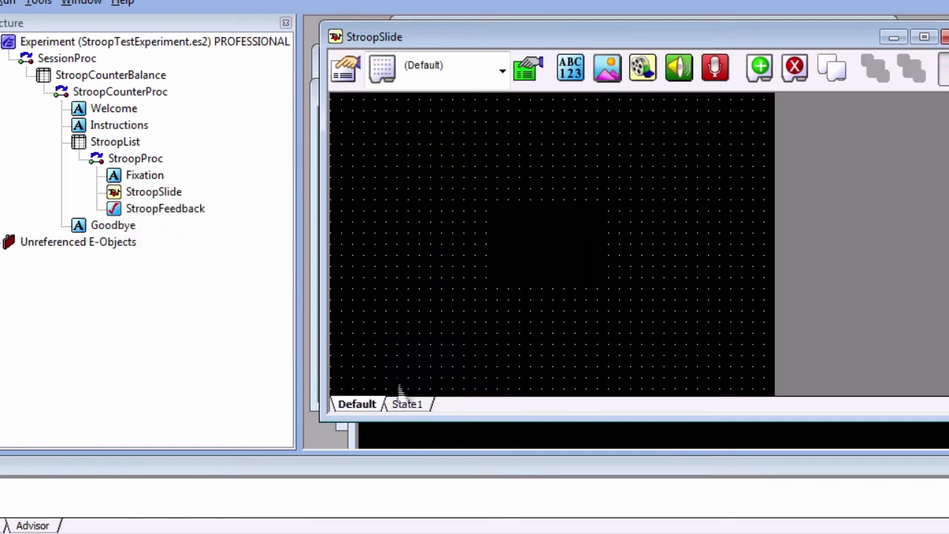
click(502, 71)
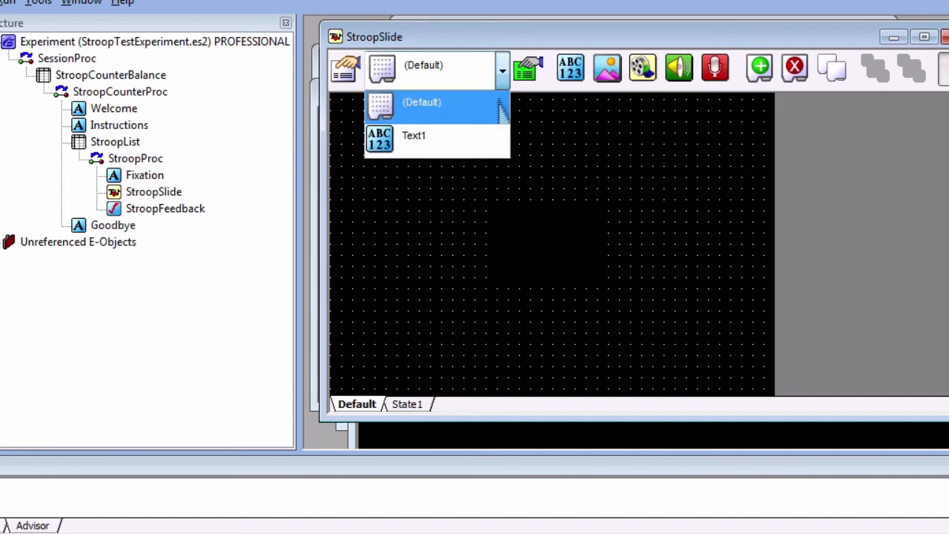
click(421, 100)
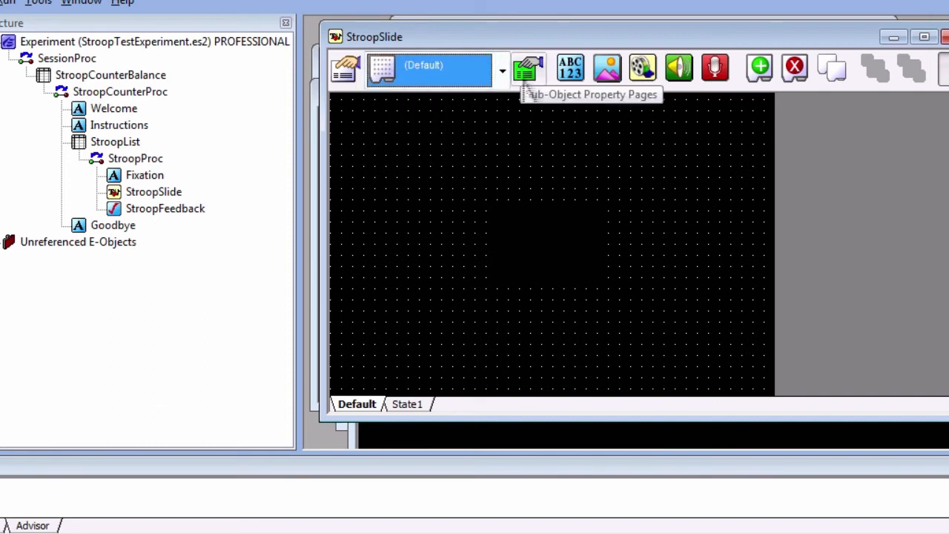
click(528, 68)
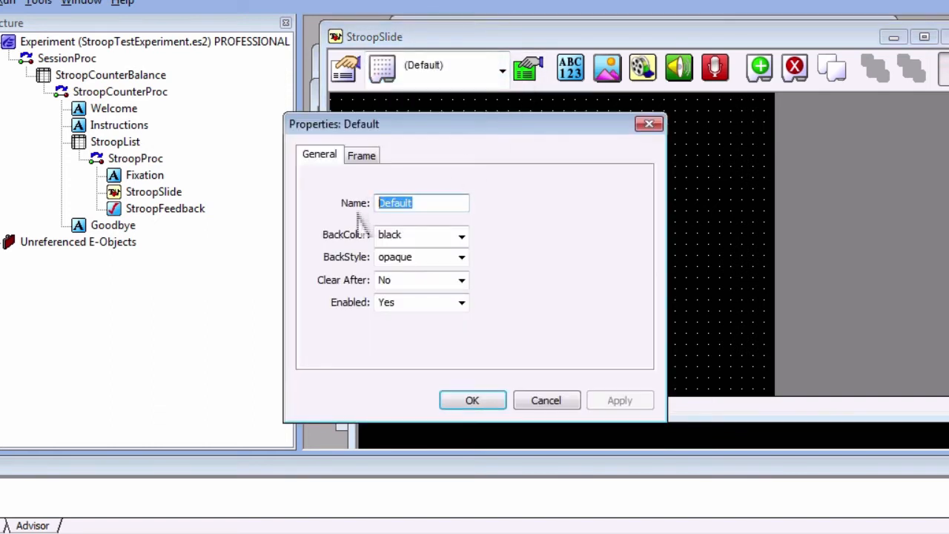
text(Stroop)
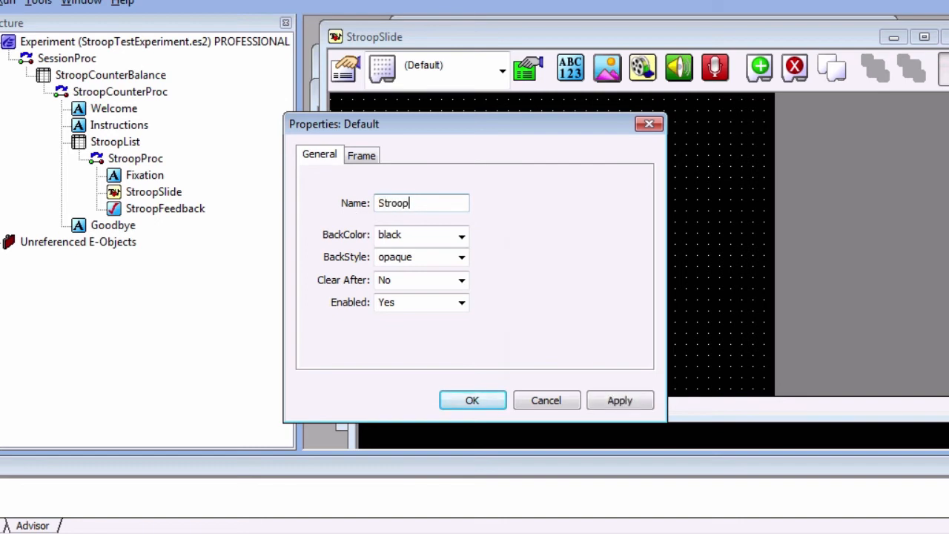
click(471, 400)
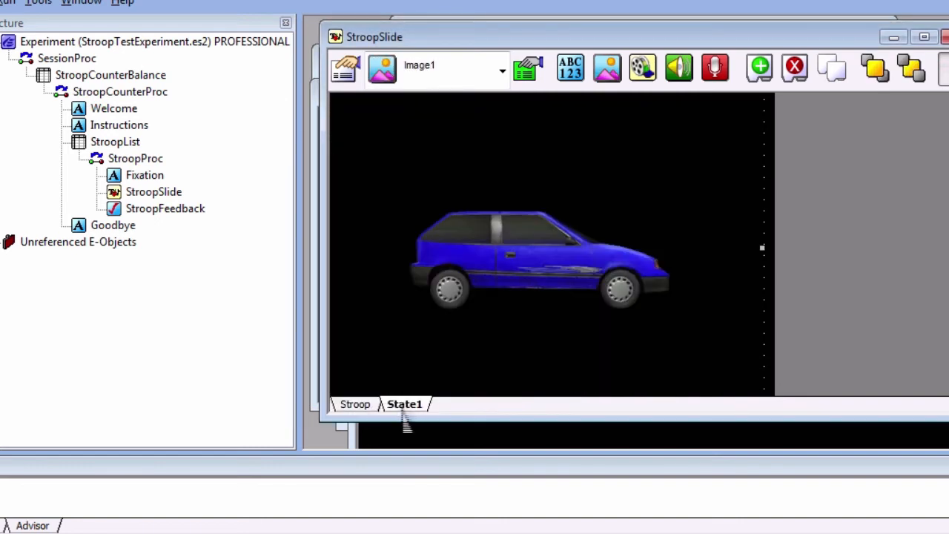
click(503, 71)
text(Car)
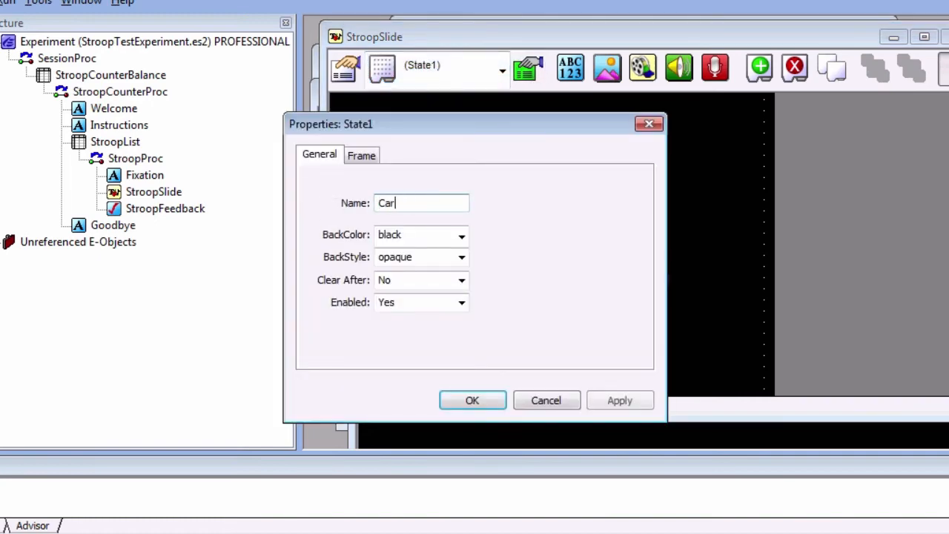
Step: Rename State1 to Car and set Image1's filename to Tutorials/[Condition].bmp
click(471, 400)
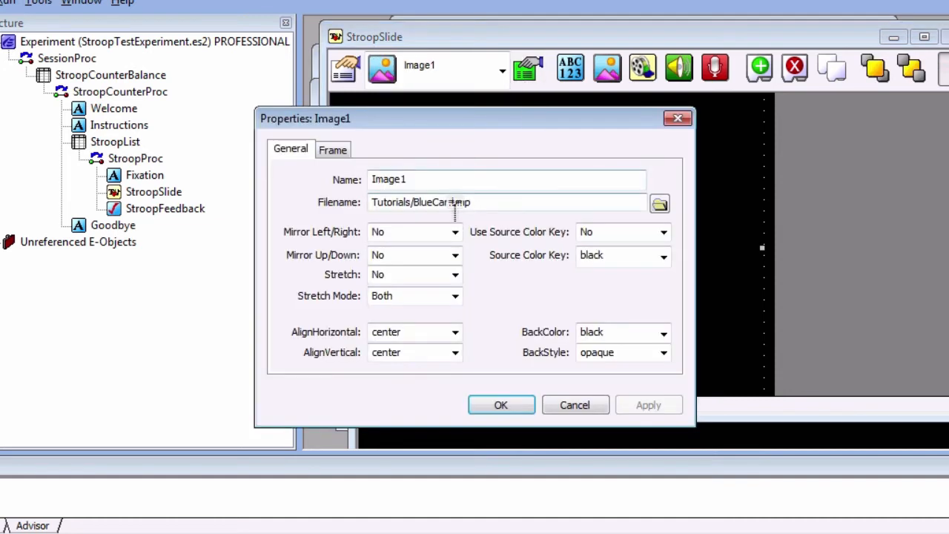
double_click(430, 201)
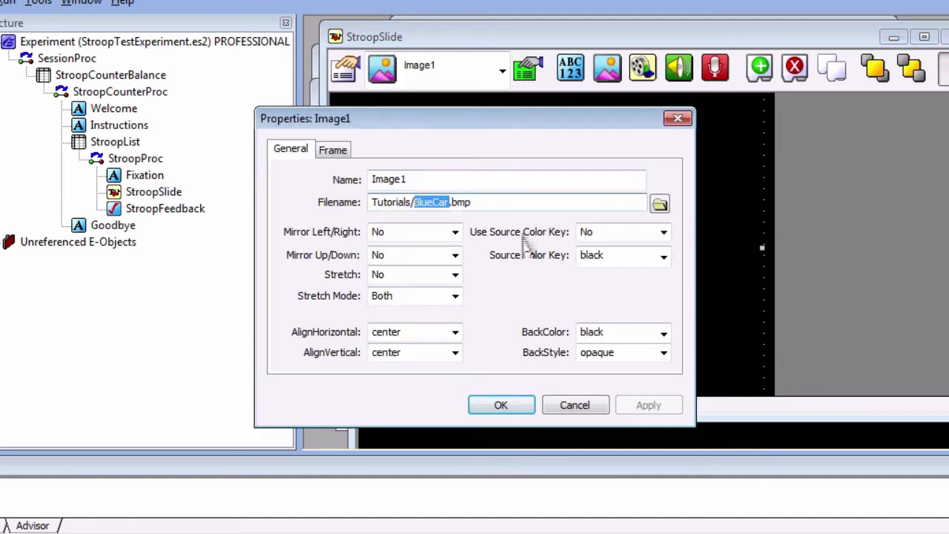
text([Condition)
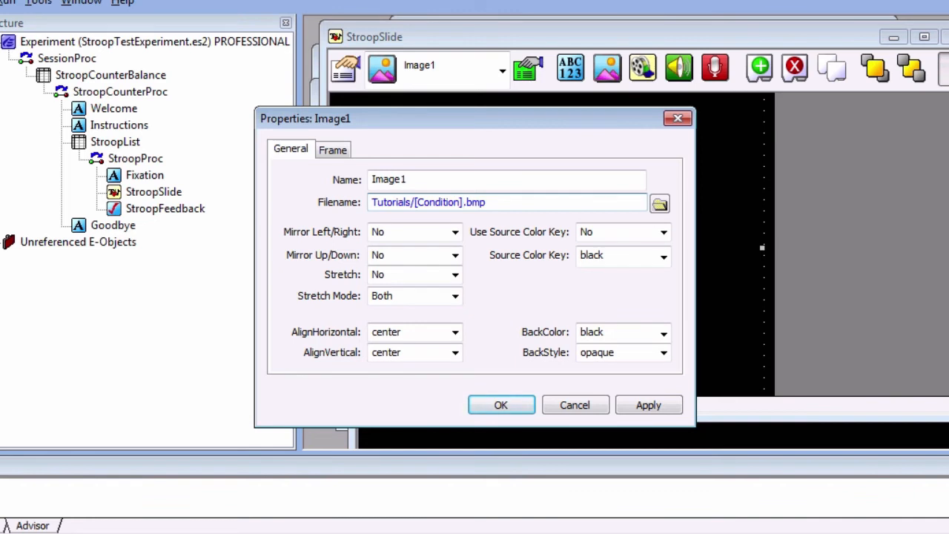
click(502, 405)
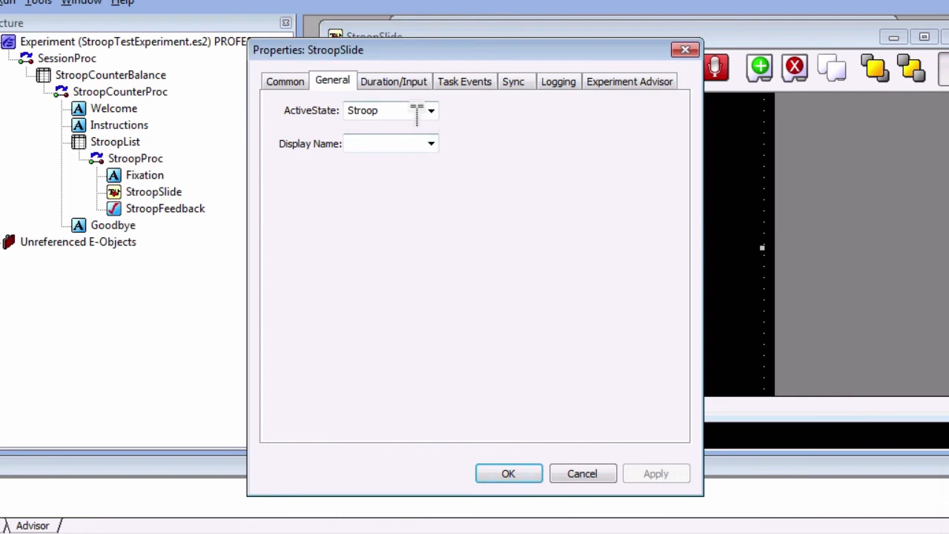
Step: Set StroopSlide's ActiveState to [StateName]
text([StateName])
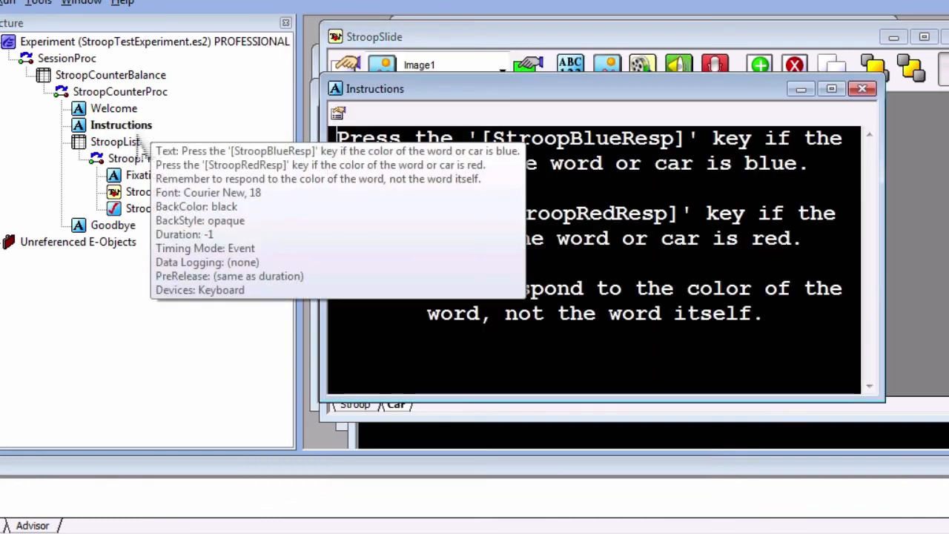
mouse_move(694, 214)
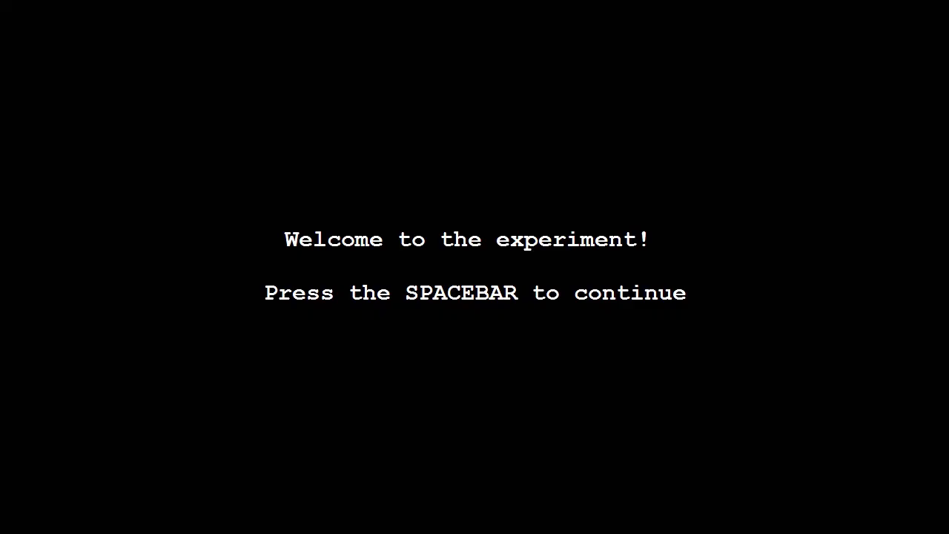
Step: Run the experiment and continue past the welcome screen with the spacebar
key(space)
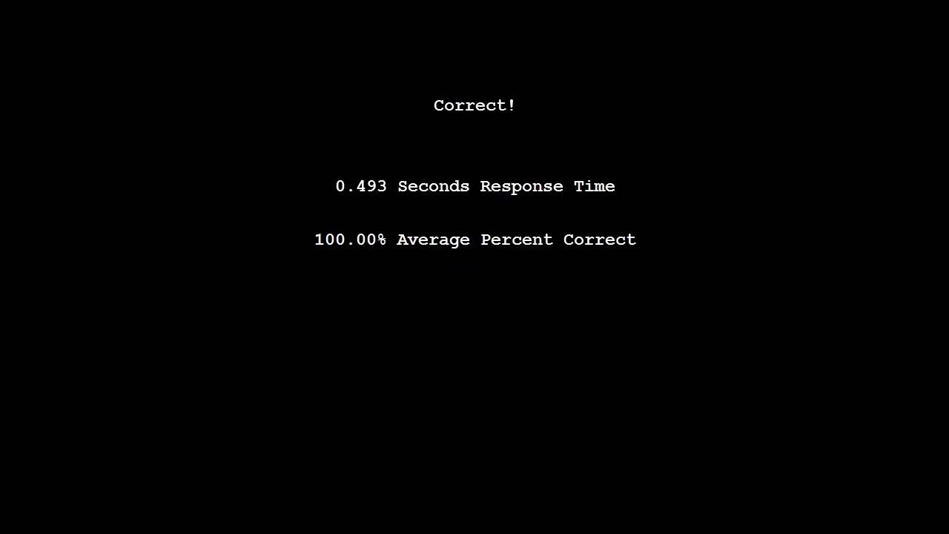